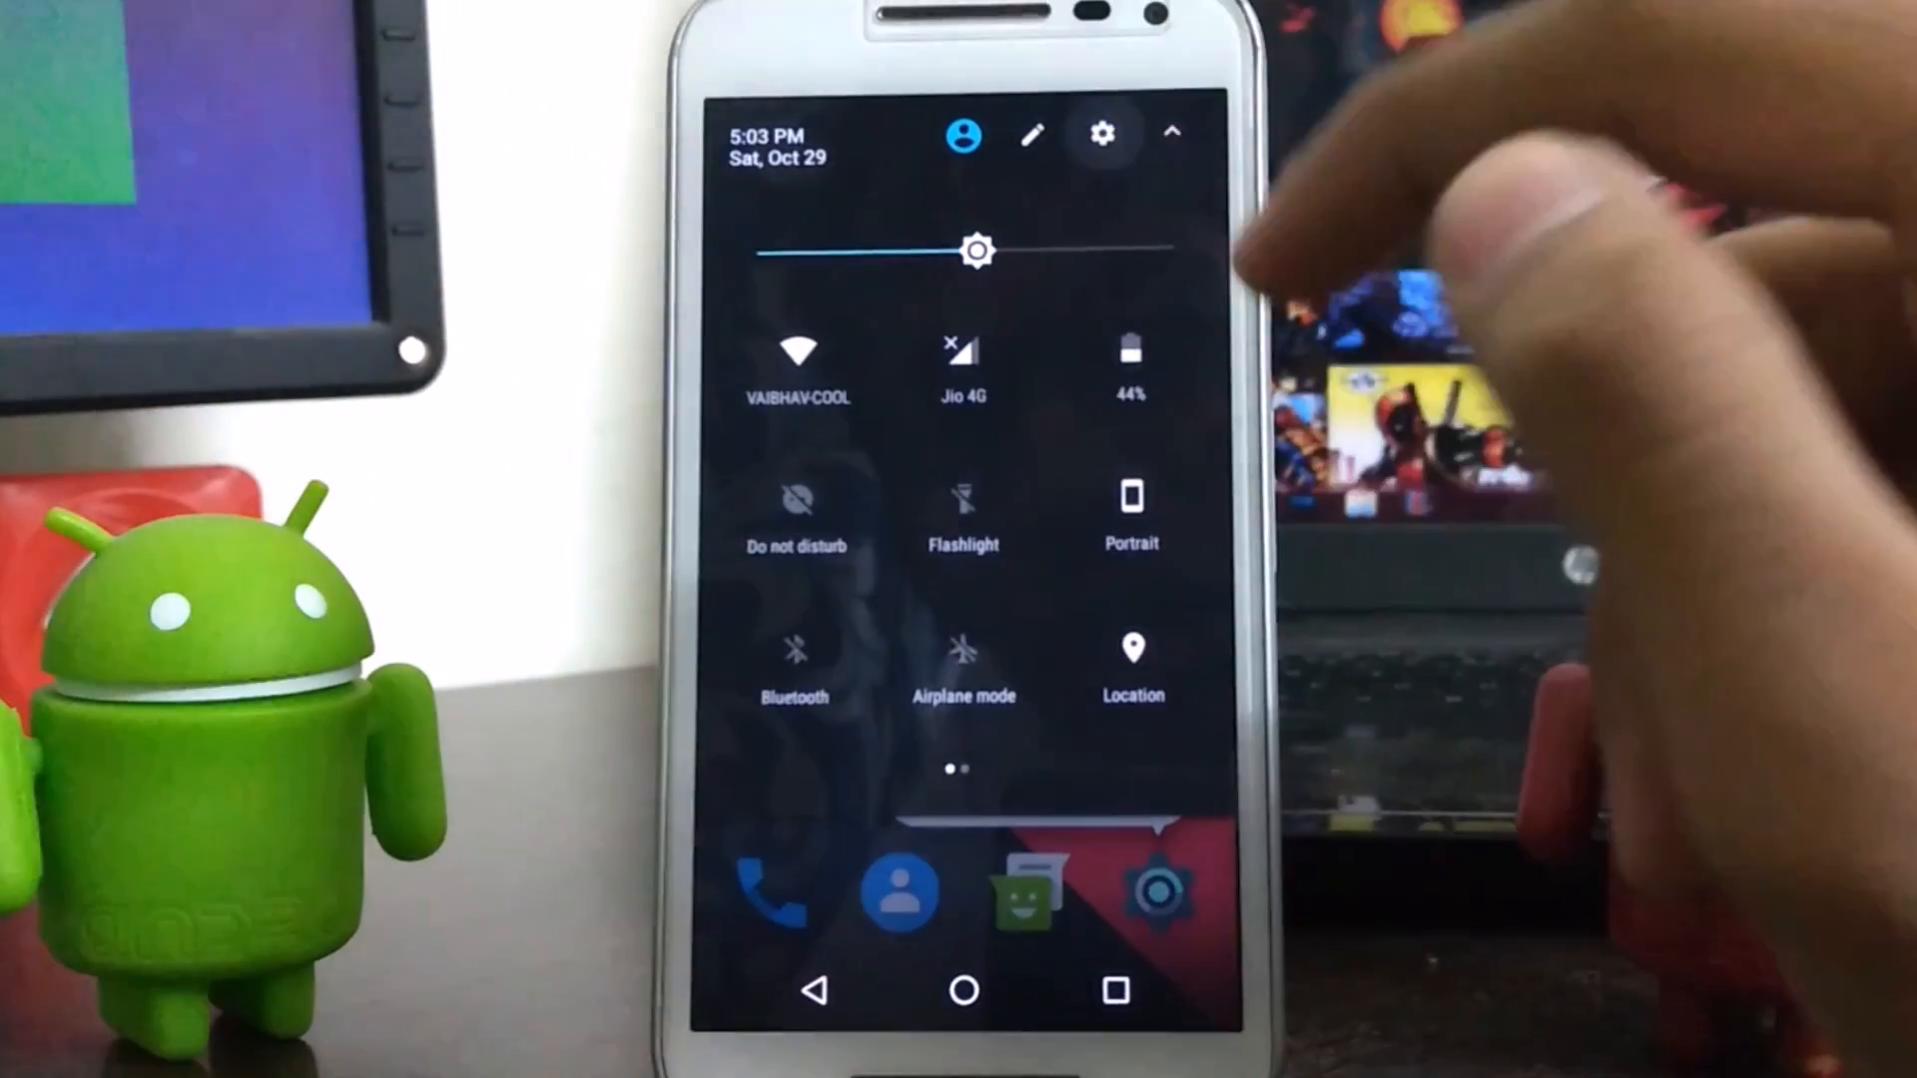
Step: Dismiss the quick settings panel and open the system Settings app from the home screen
left_click(1099, 133)
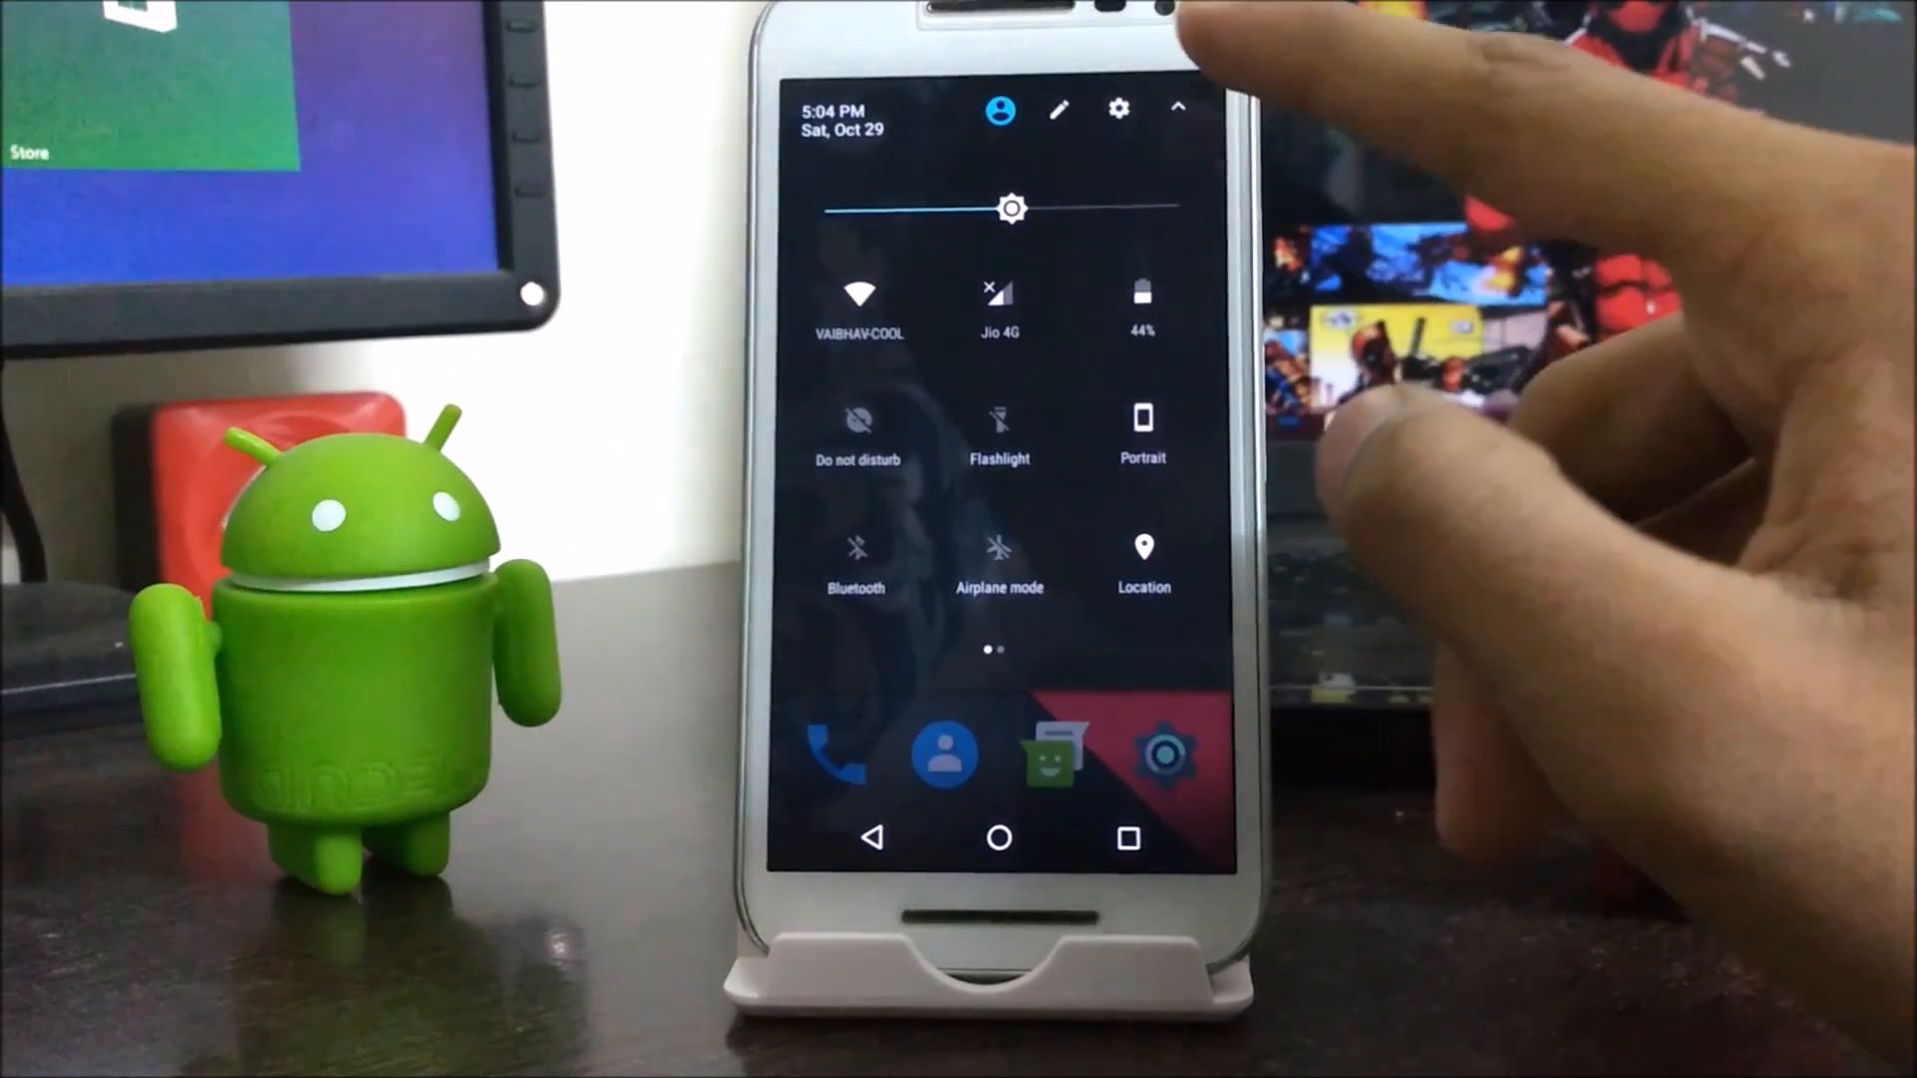
left_click(1059, 108)
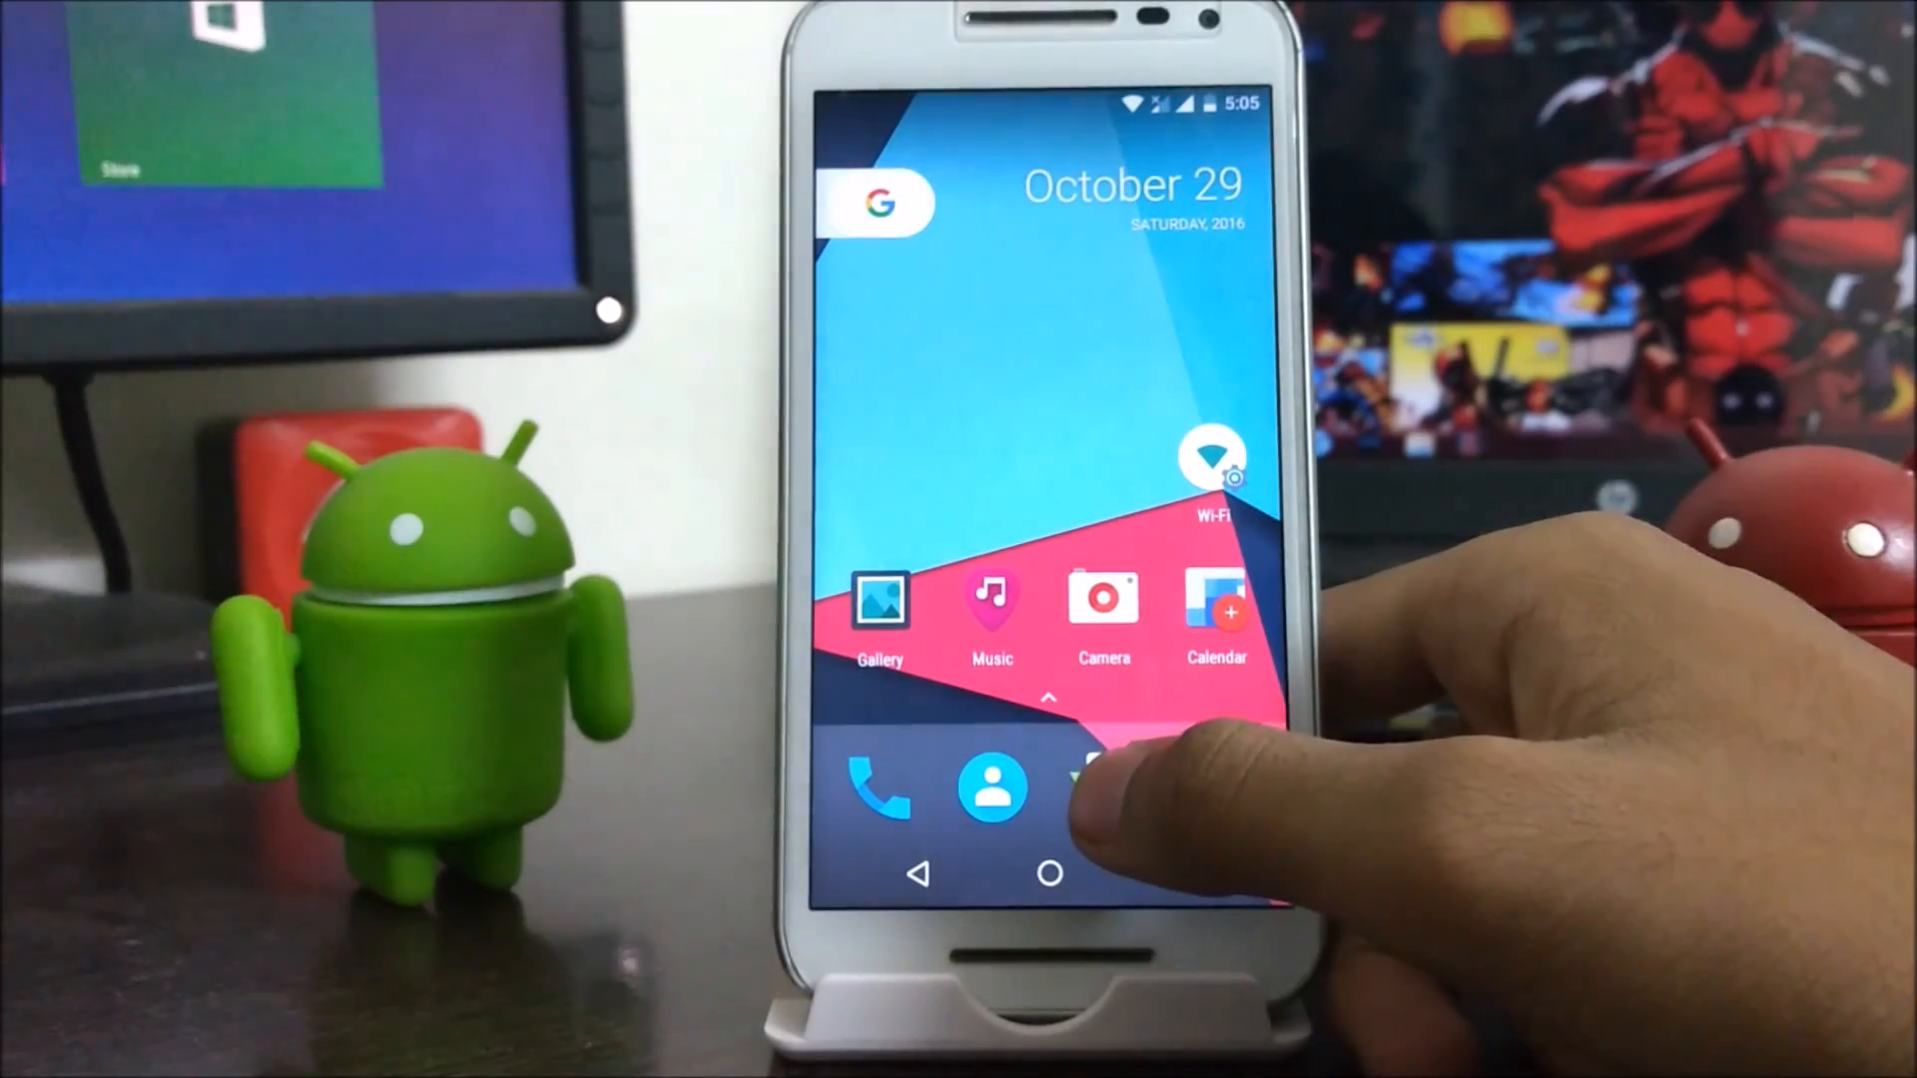
left_click(1048, 697)
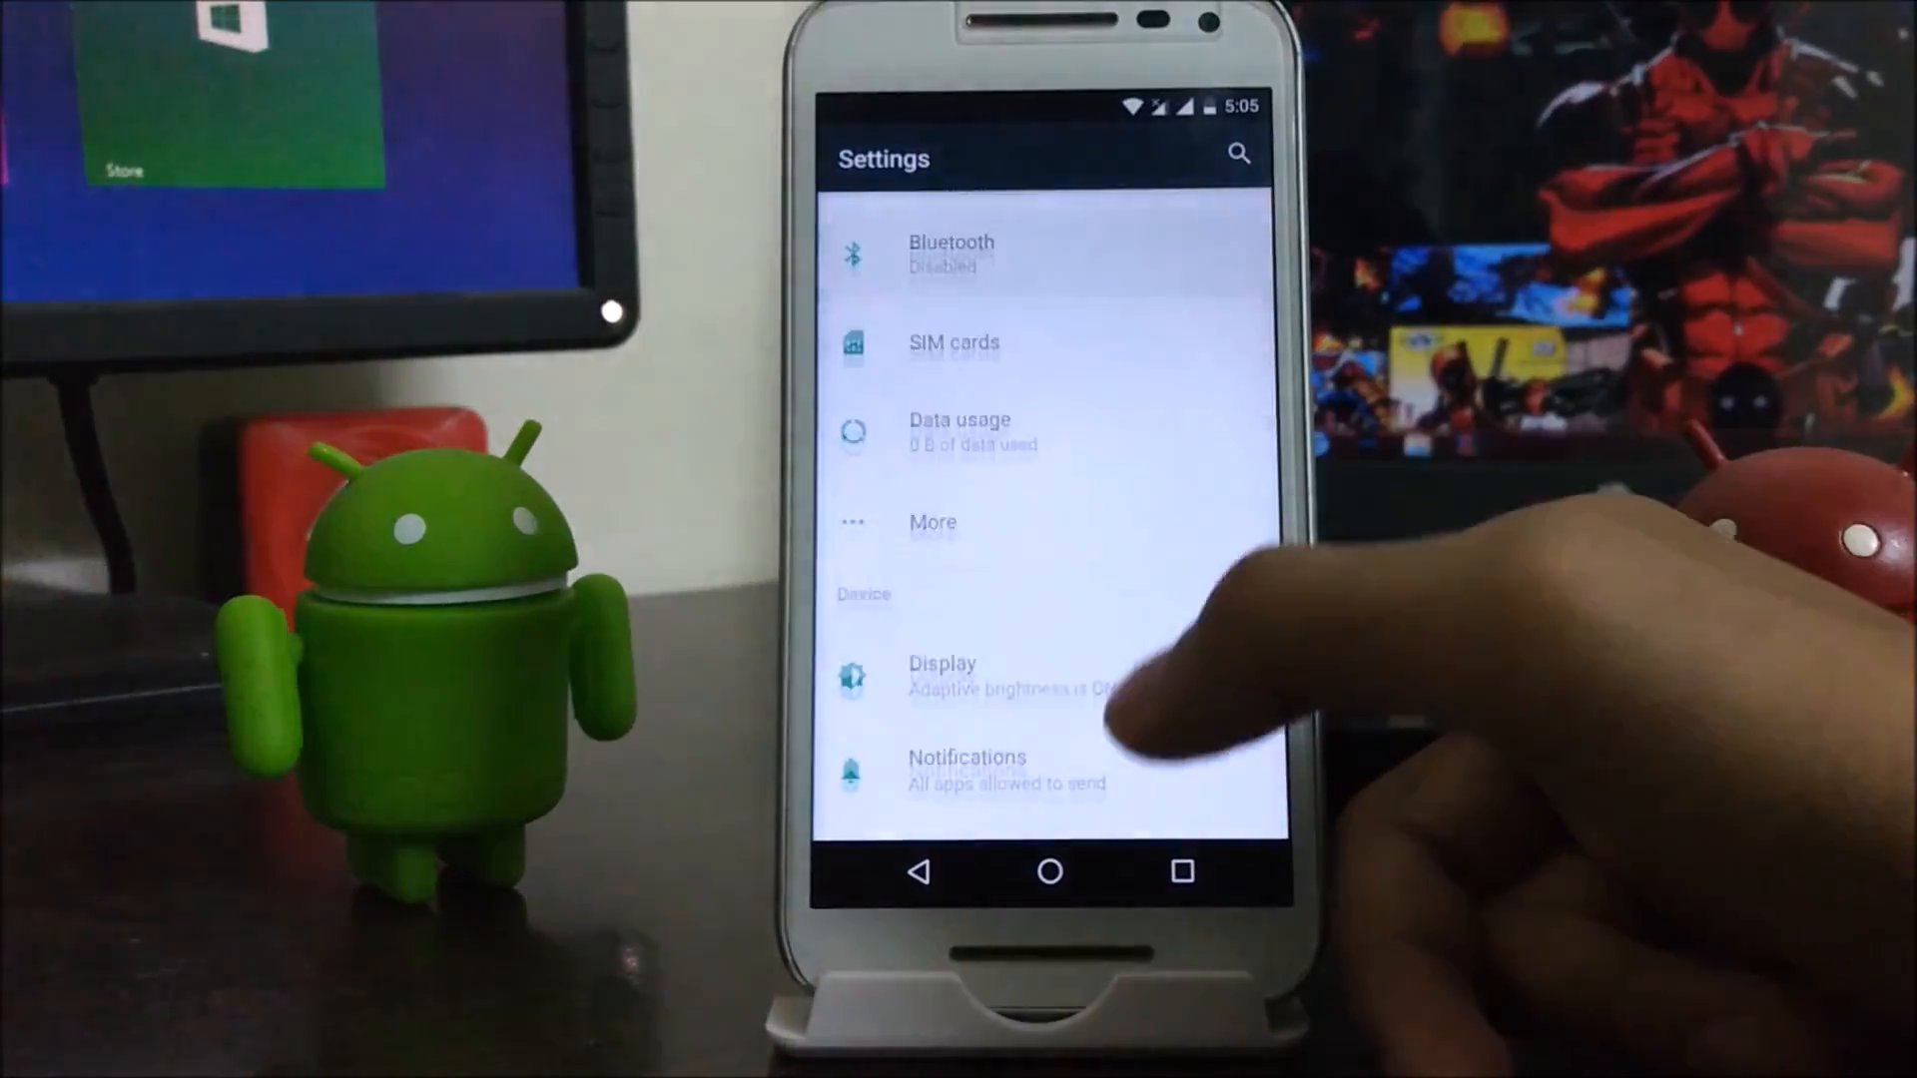
Step: Scroll down through the Settings list past Bluetooth, SIM cards, Data usage and Display
scroll("down", 3)
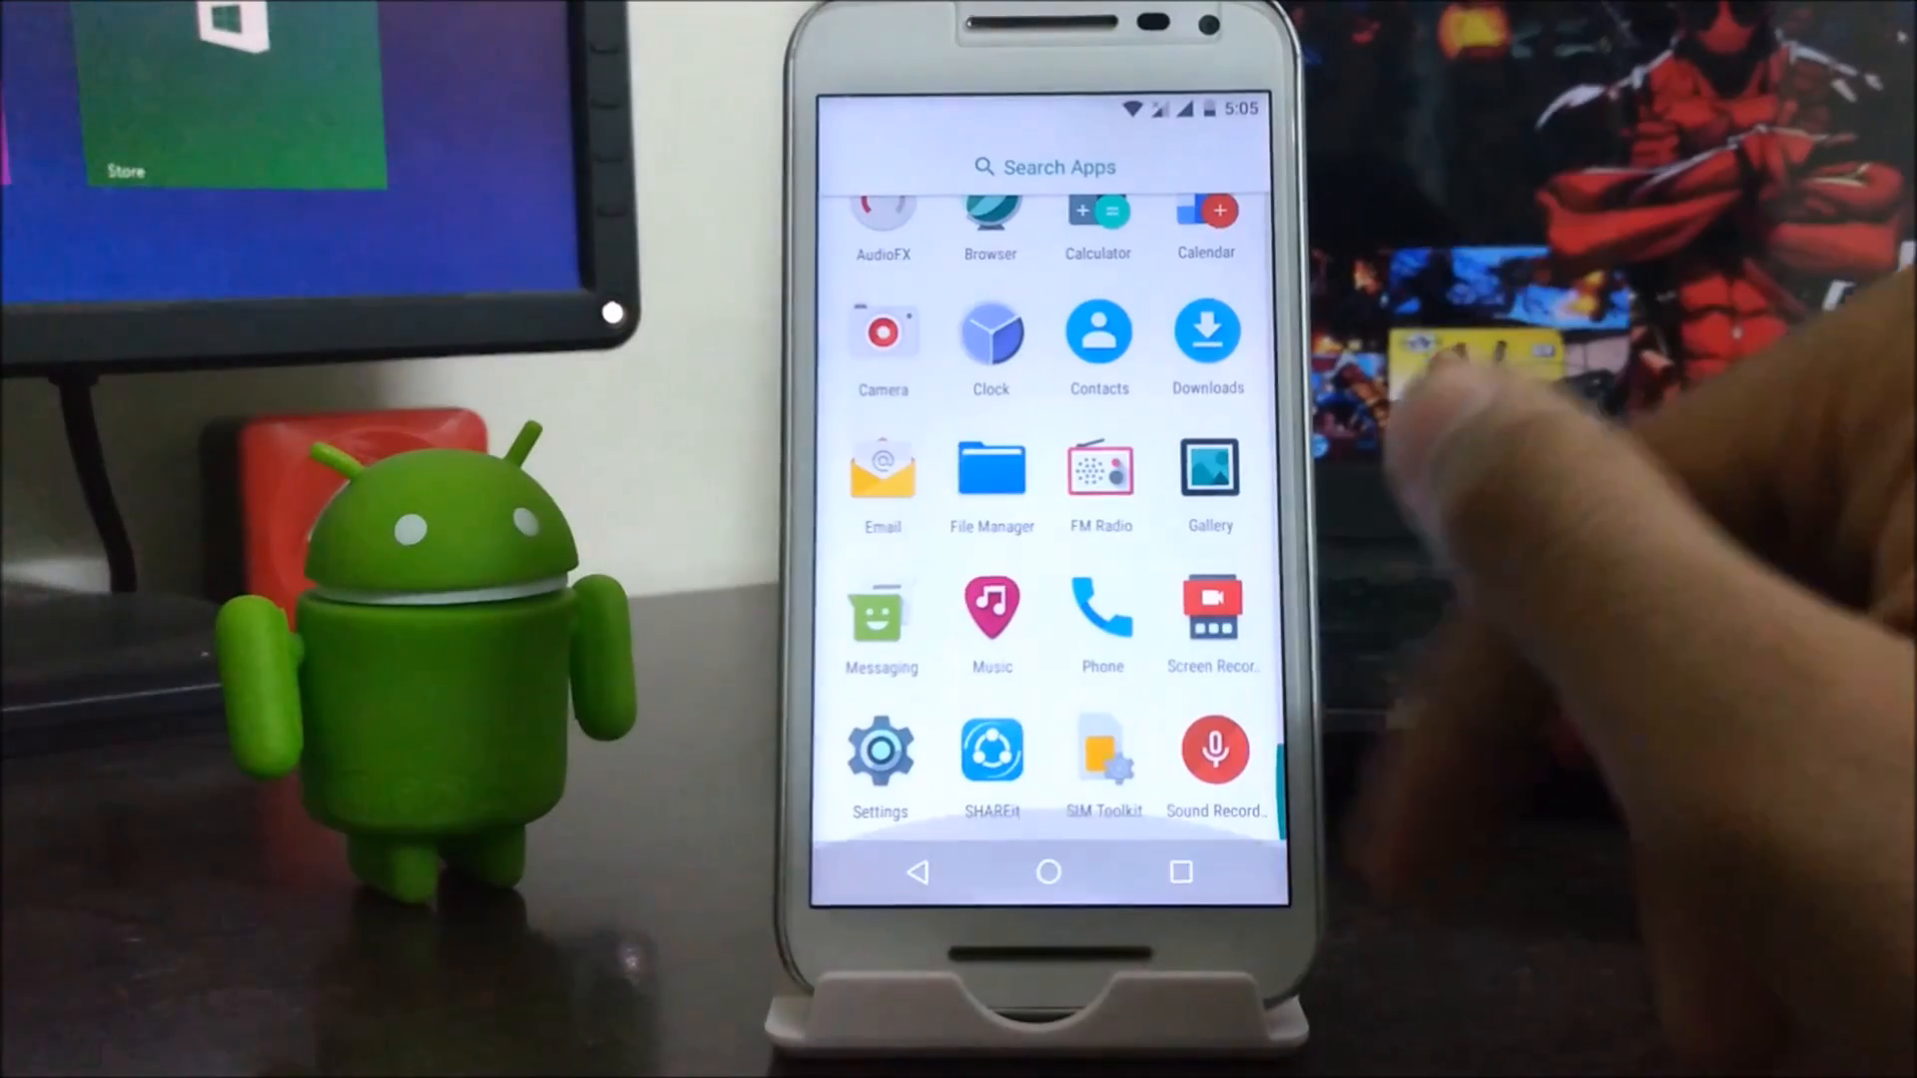
Step: Long-press the home screen and bring up the widgets picker with Messaging, Music and Settings widgets
left_click(1044, 873)
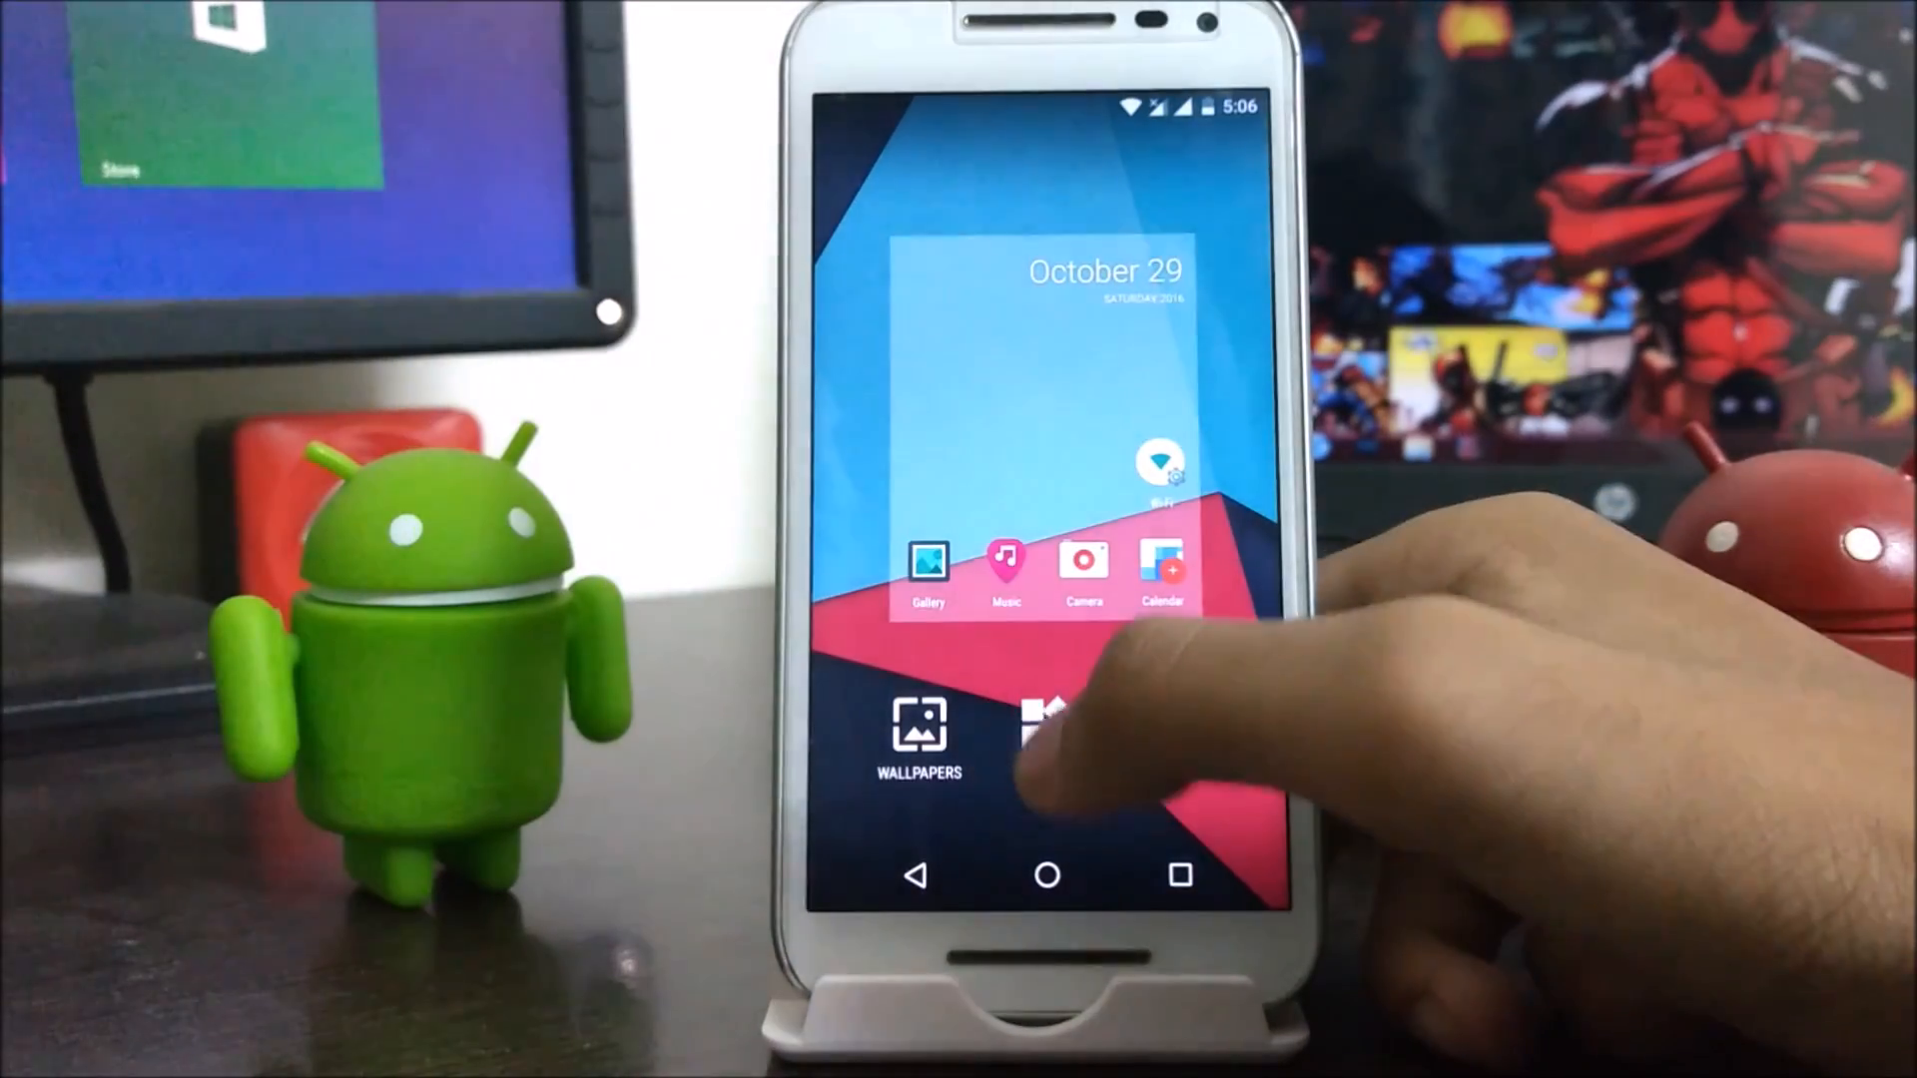
left_click(1044, 733)
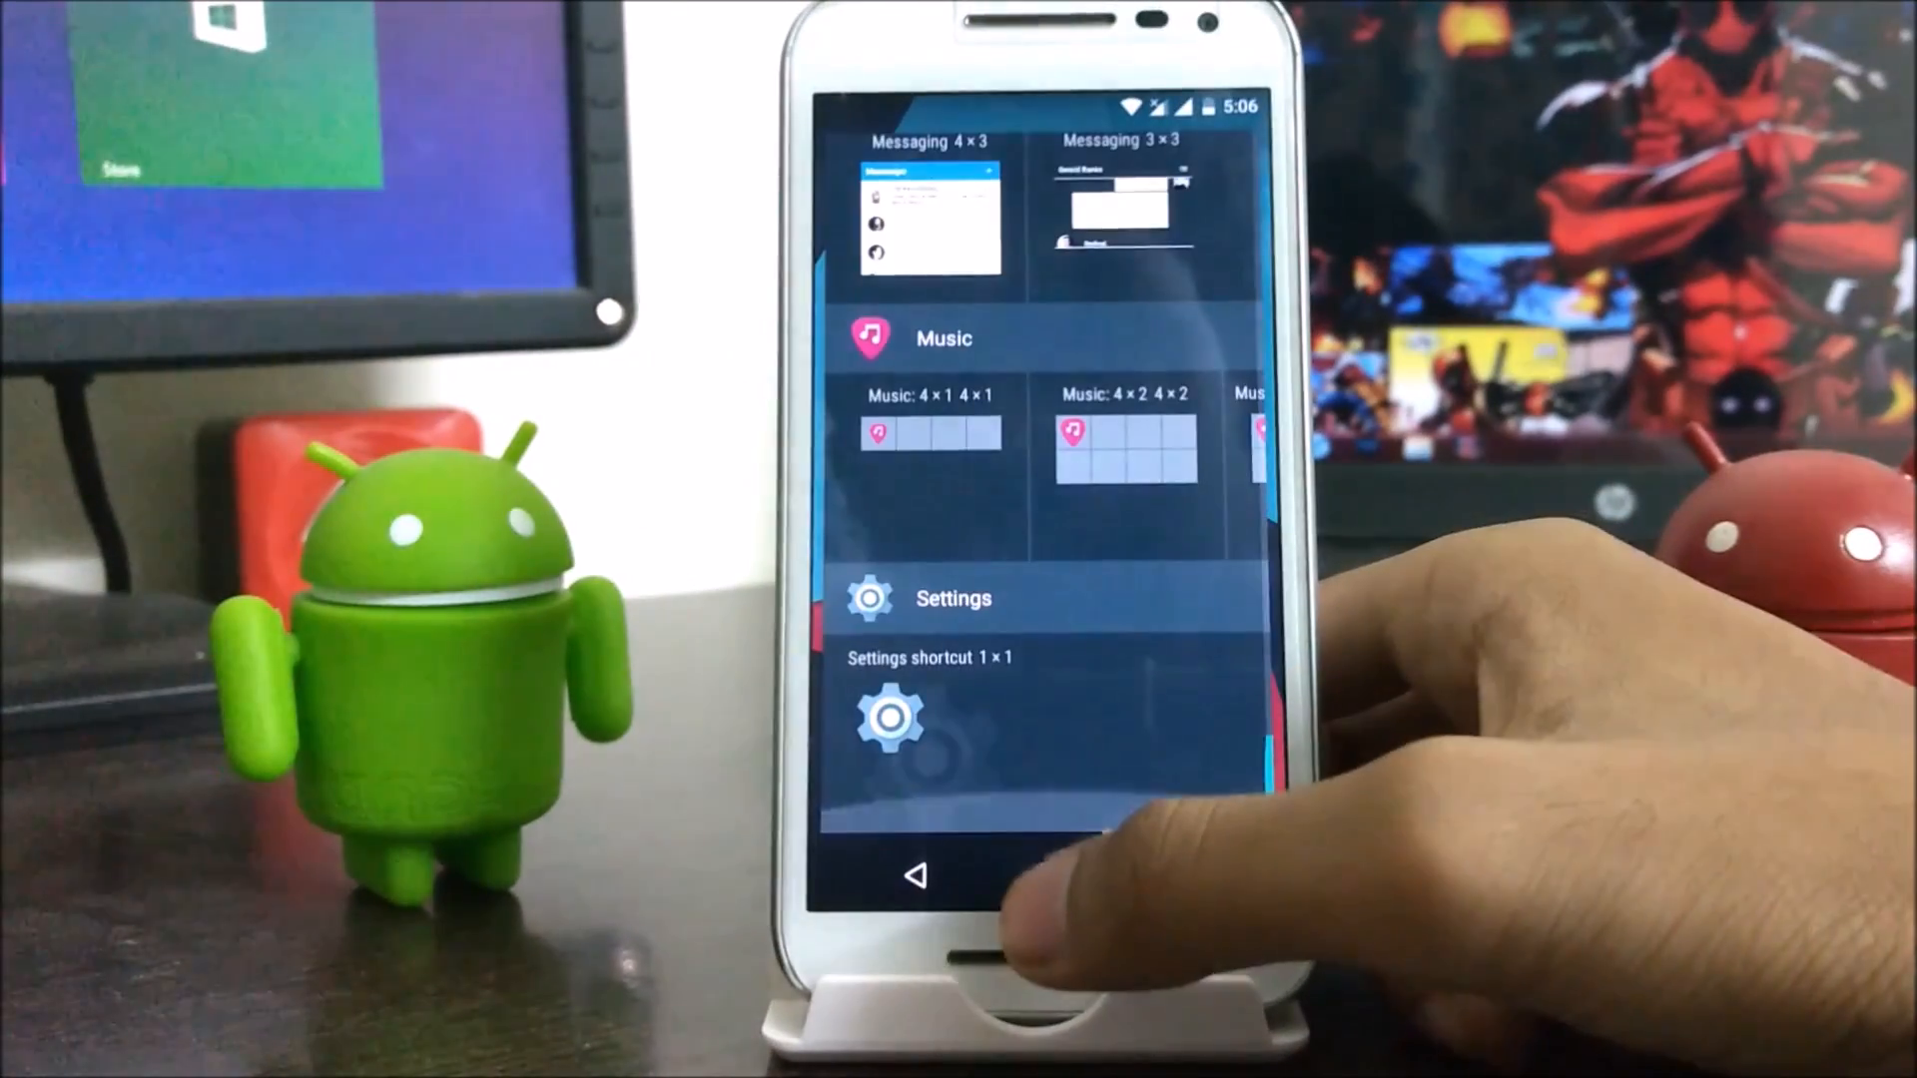